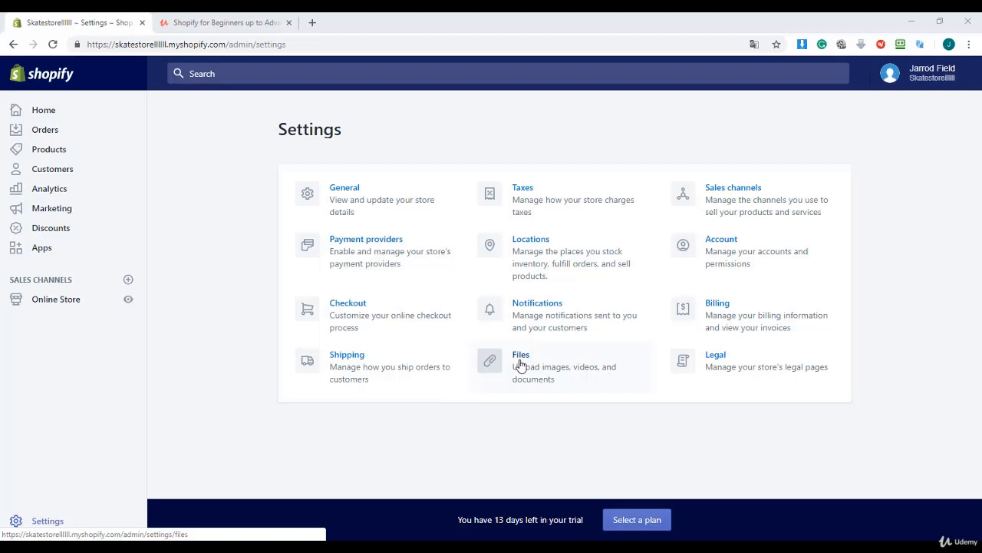
- Open the Files section from the store's Settings page
{"action": "left_click", "coordinate": [521, 354]}
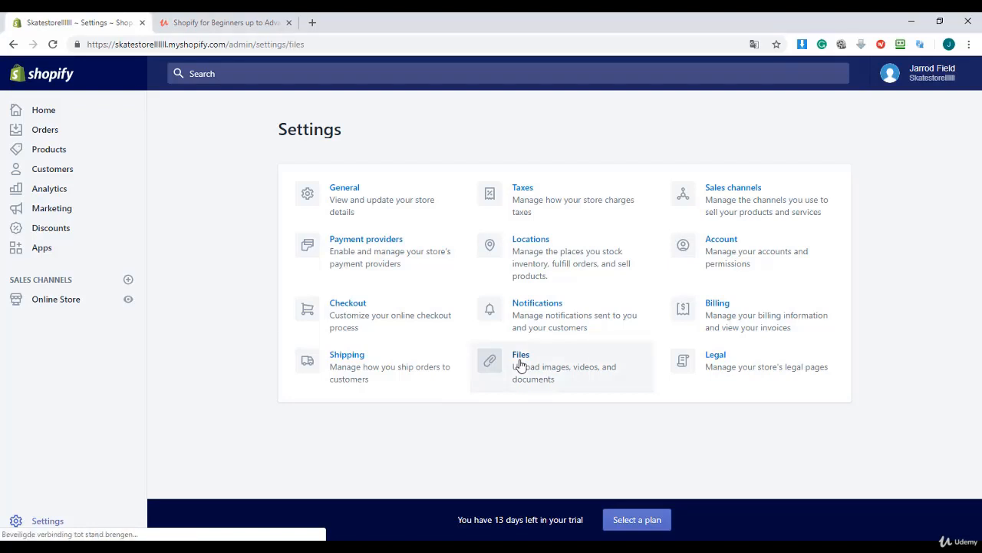
- Bring up the Files library showing no uploaded files and the Upload files buttons
{"action": "left_click", "coordinate": [521, 353]}
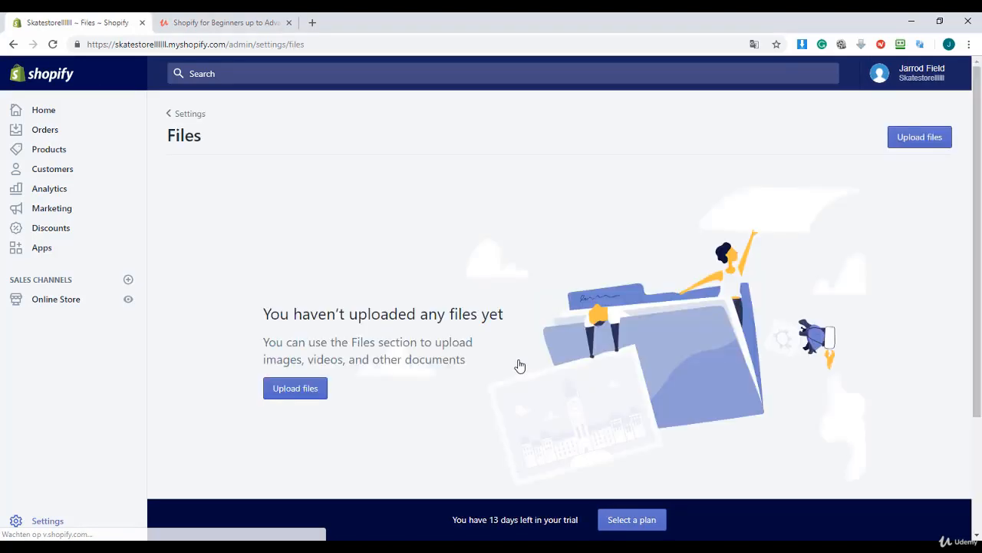
{"action": "mouse_move", "coordinate": [515, 364]}
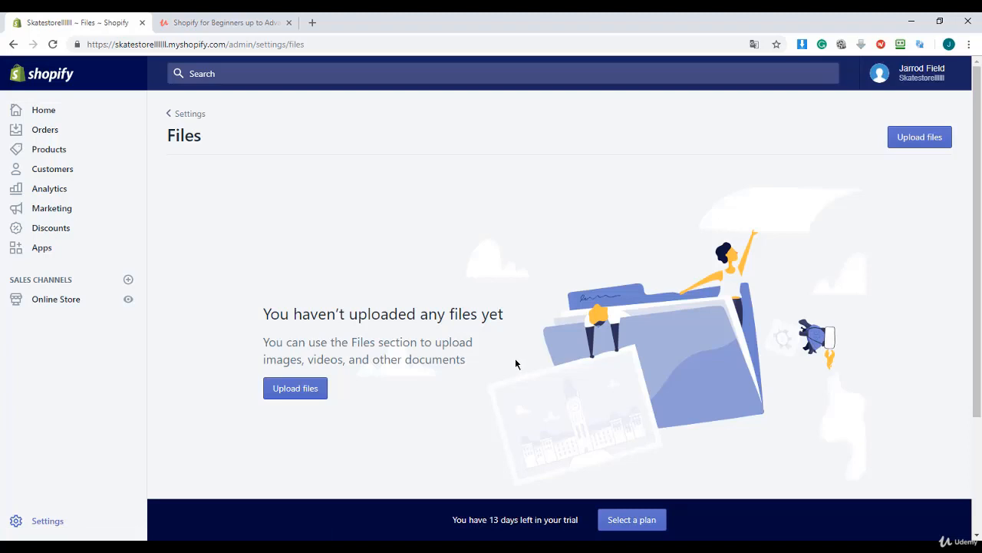
{"action": "mouse_move", "coordinate": [352, 381]}
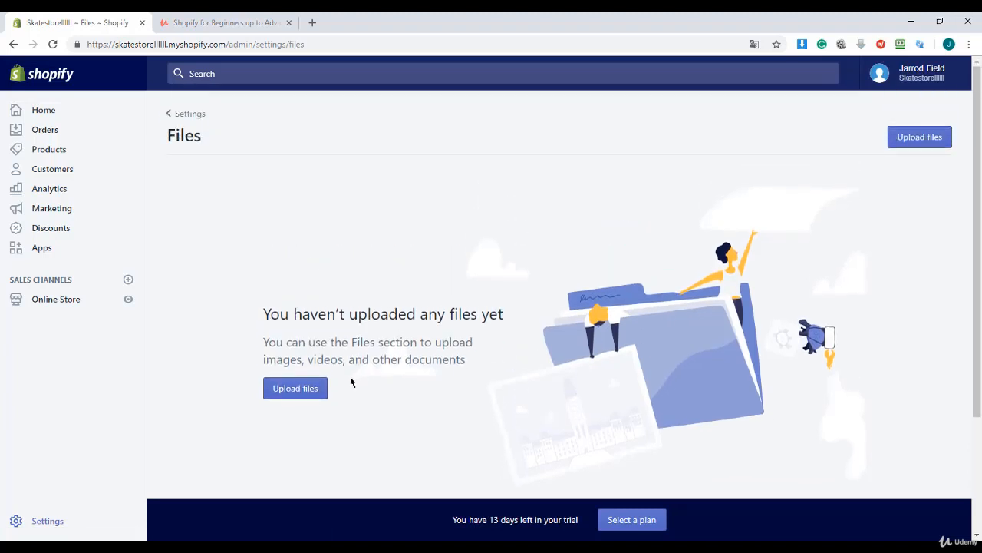
{"action": "mouse_move", "coordinate": [414, 381]}
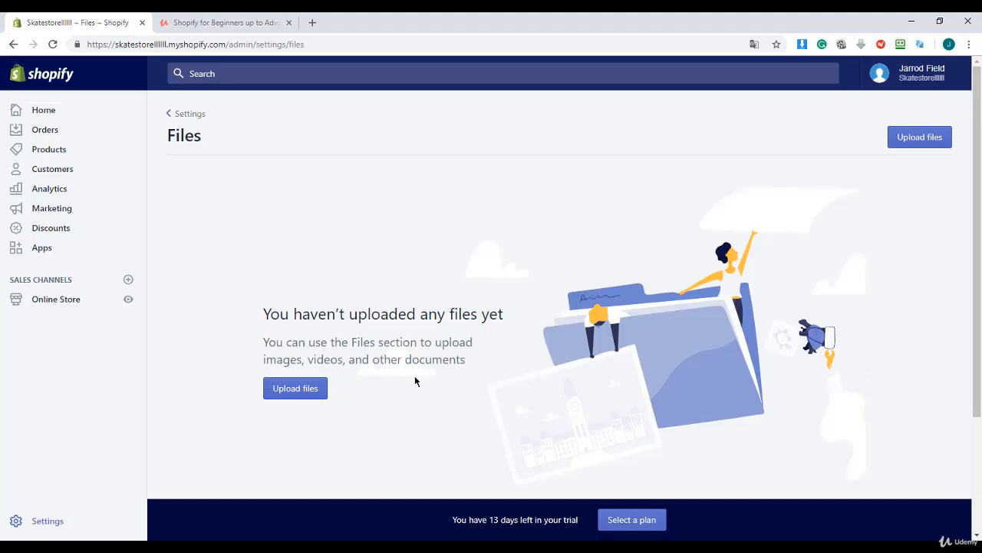
{"action": "mouse_move", "coordinate": [448, 380]}
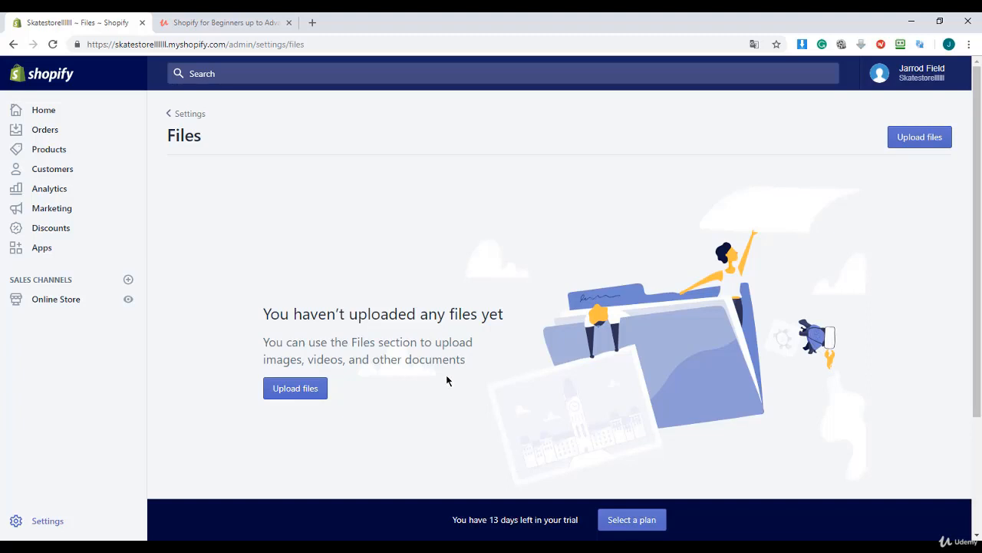